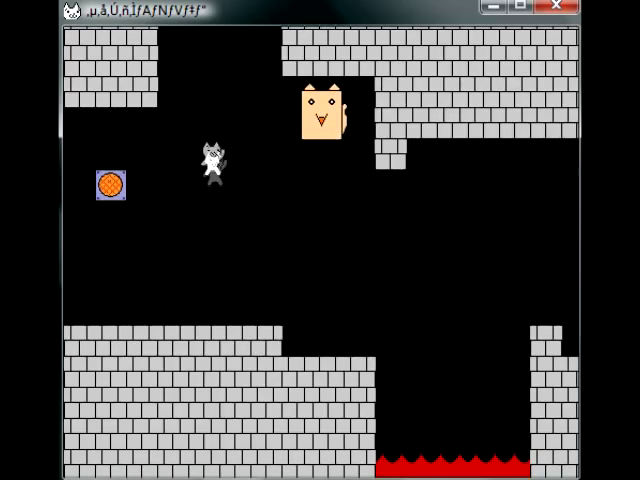
- Move the cat right past the cat-faced block into the next brick chamber over the lava
key(right)
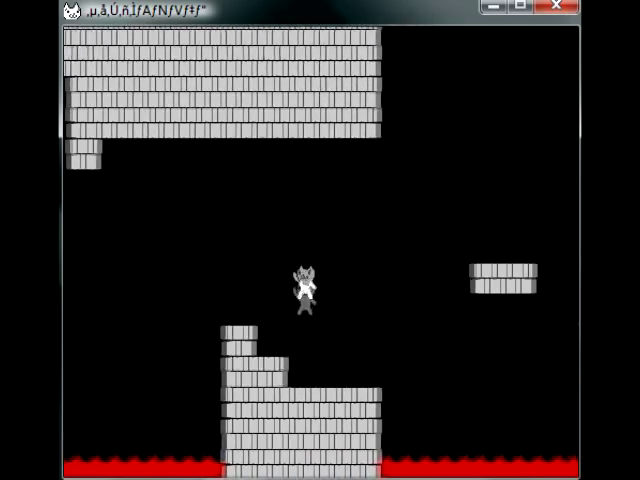